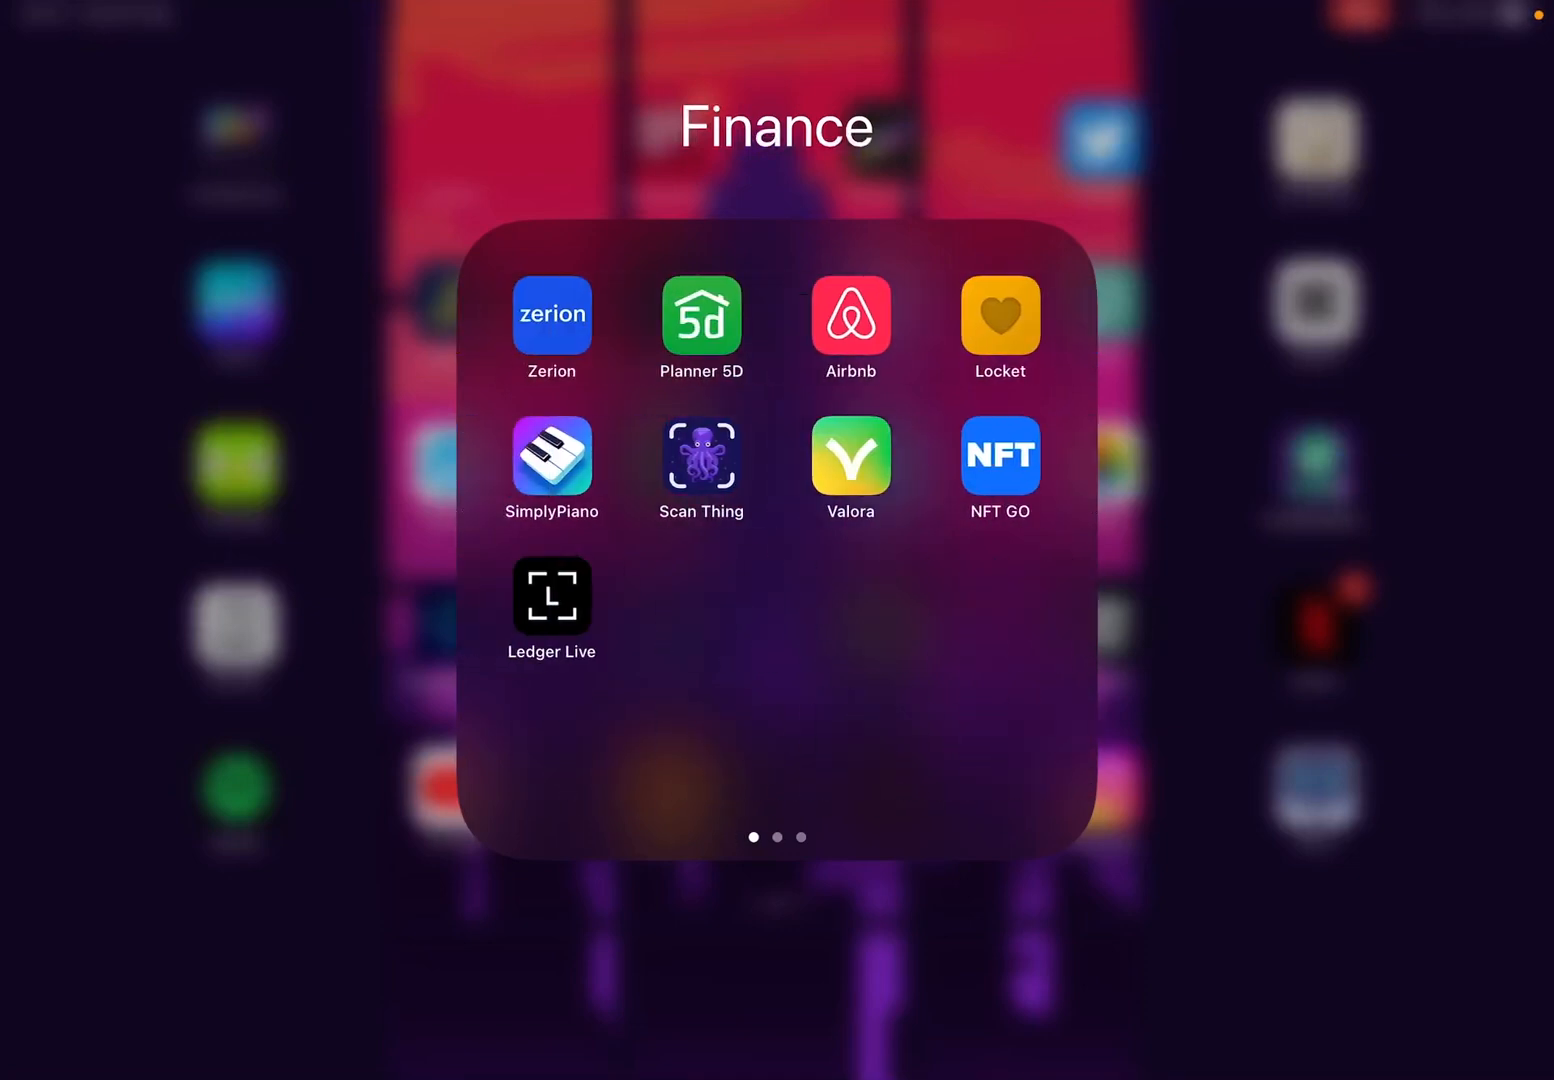
# Launch Zerion and scroll through the Explore page's NFT, Layer-2, social token and DeFi sections.
pyautogui.click(551, 315)
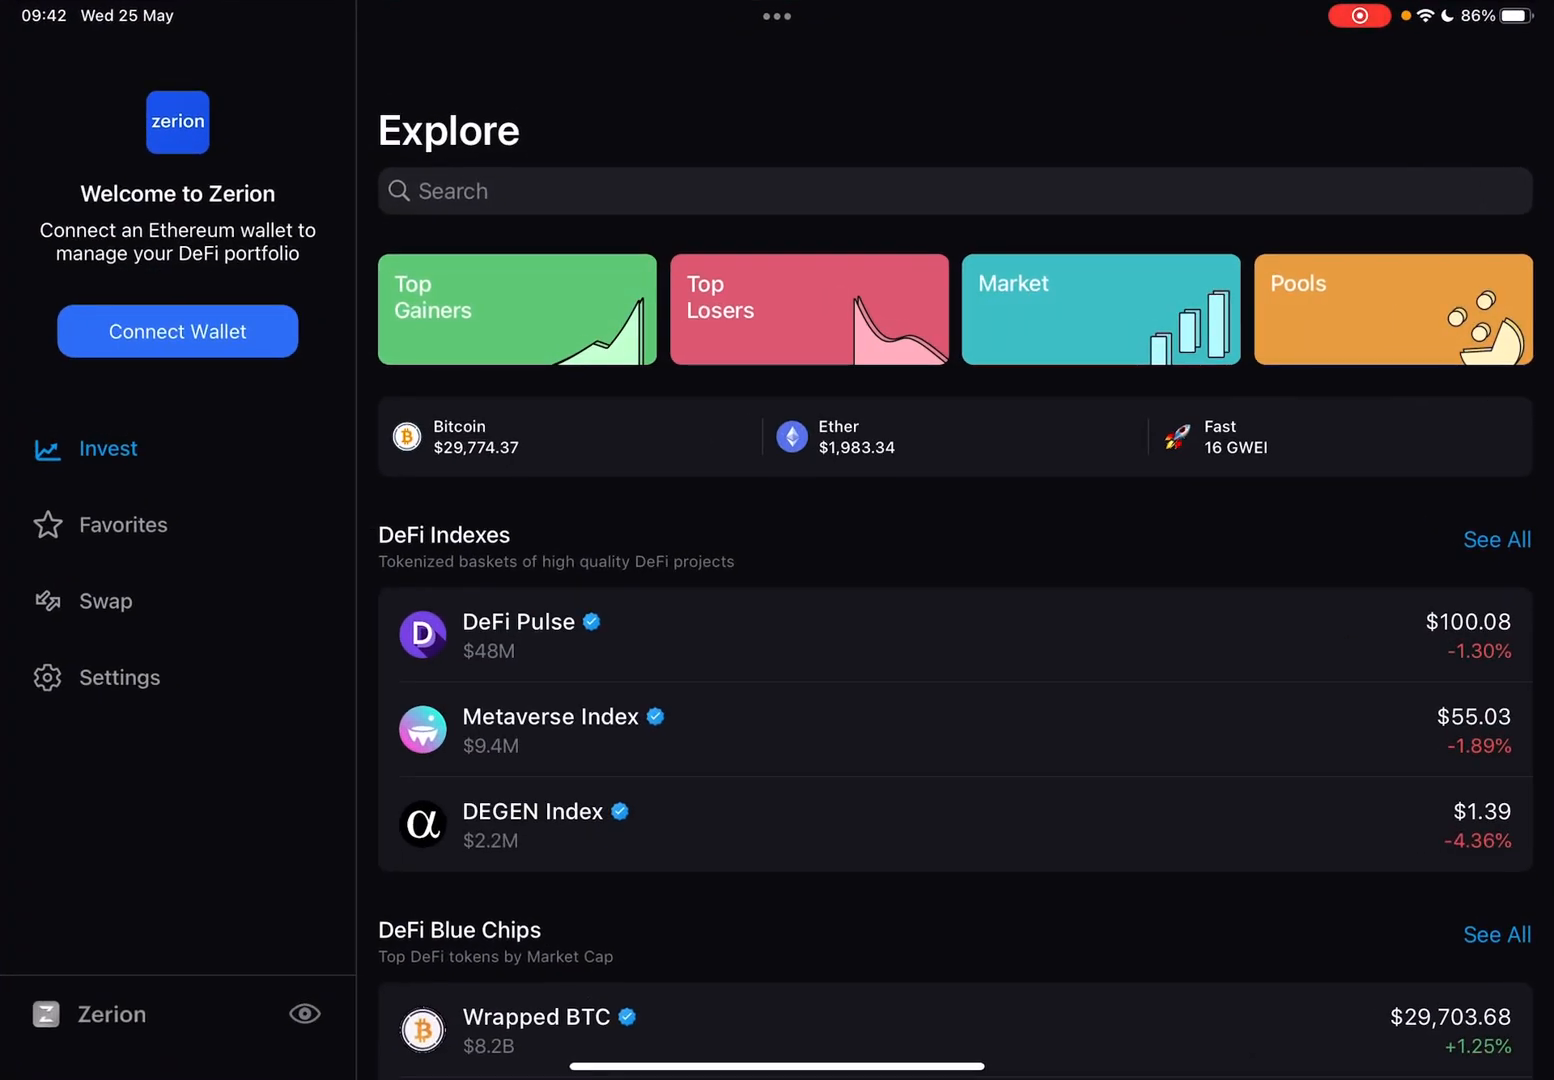
pyautogui.scroll(-3)
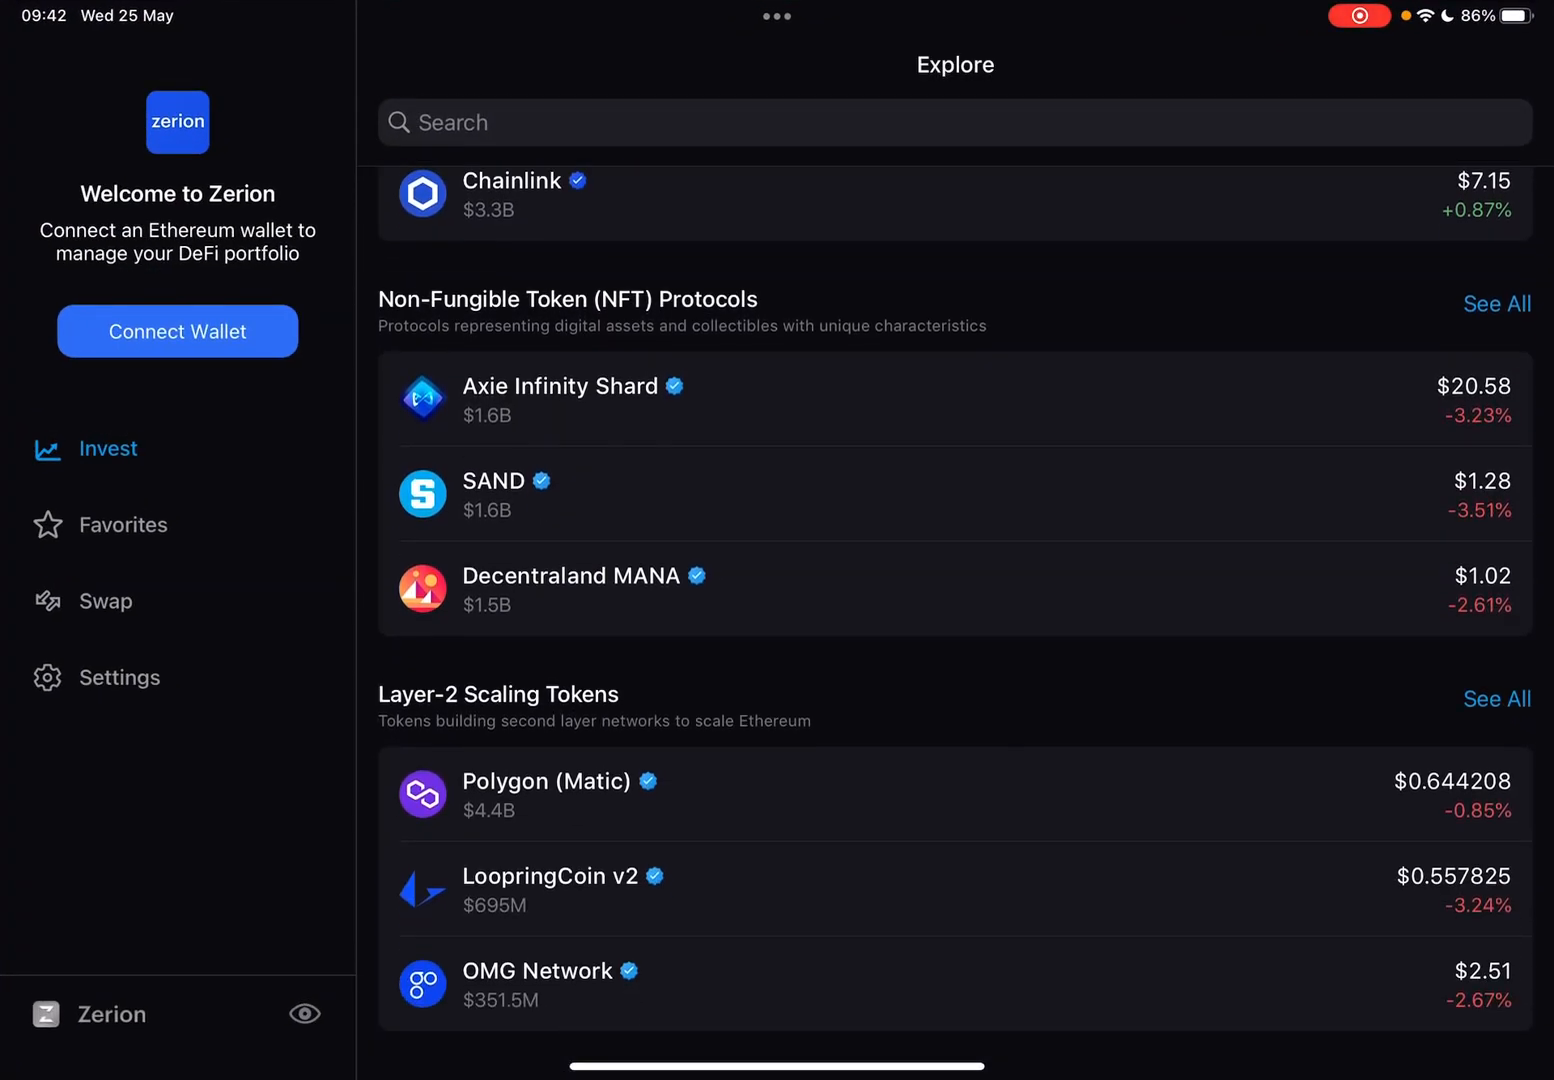
pyautogui.scroll(-3)
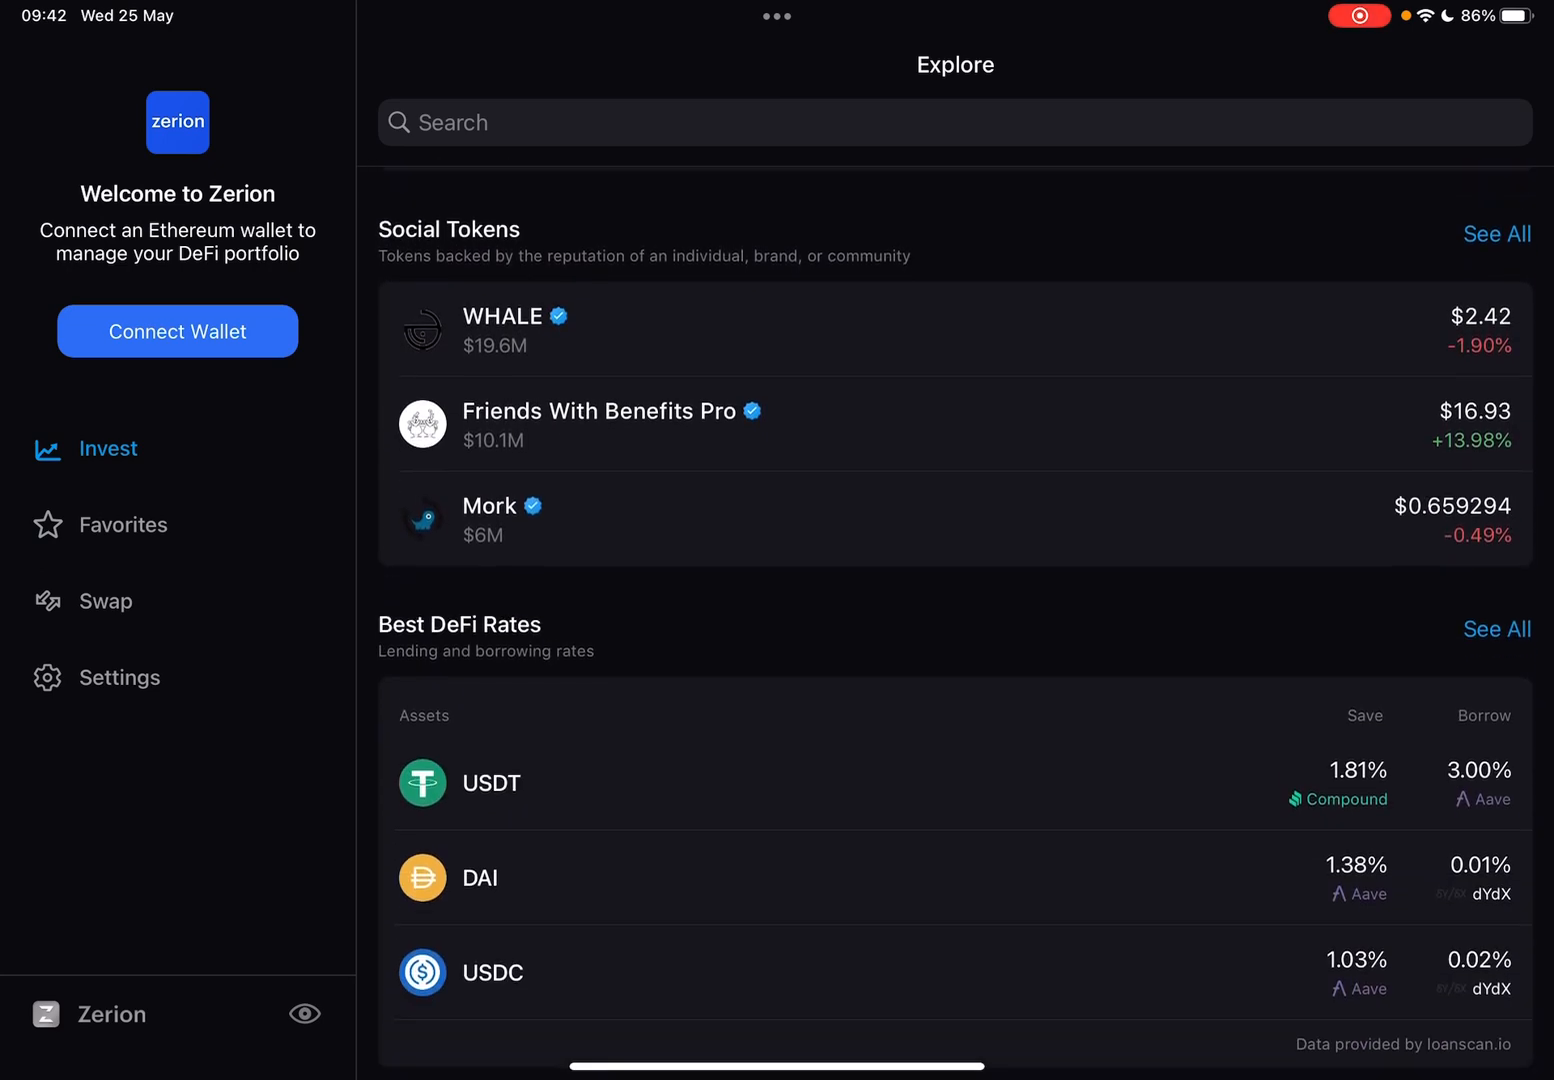
pyautogui.scroll(-3)
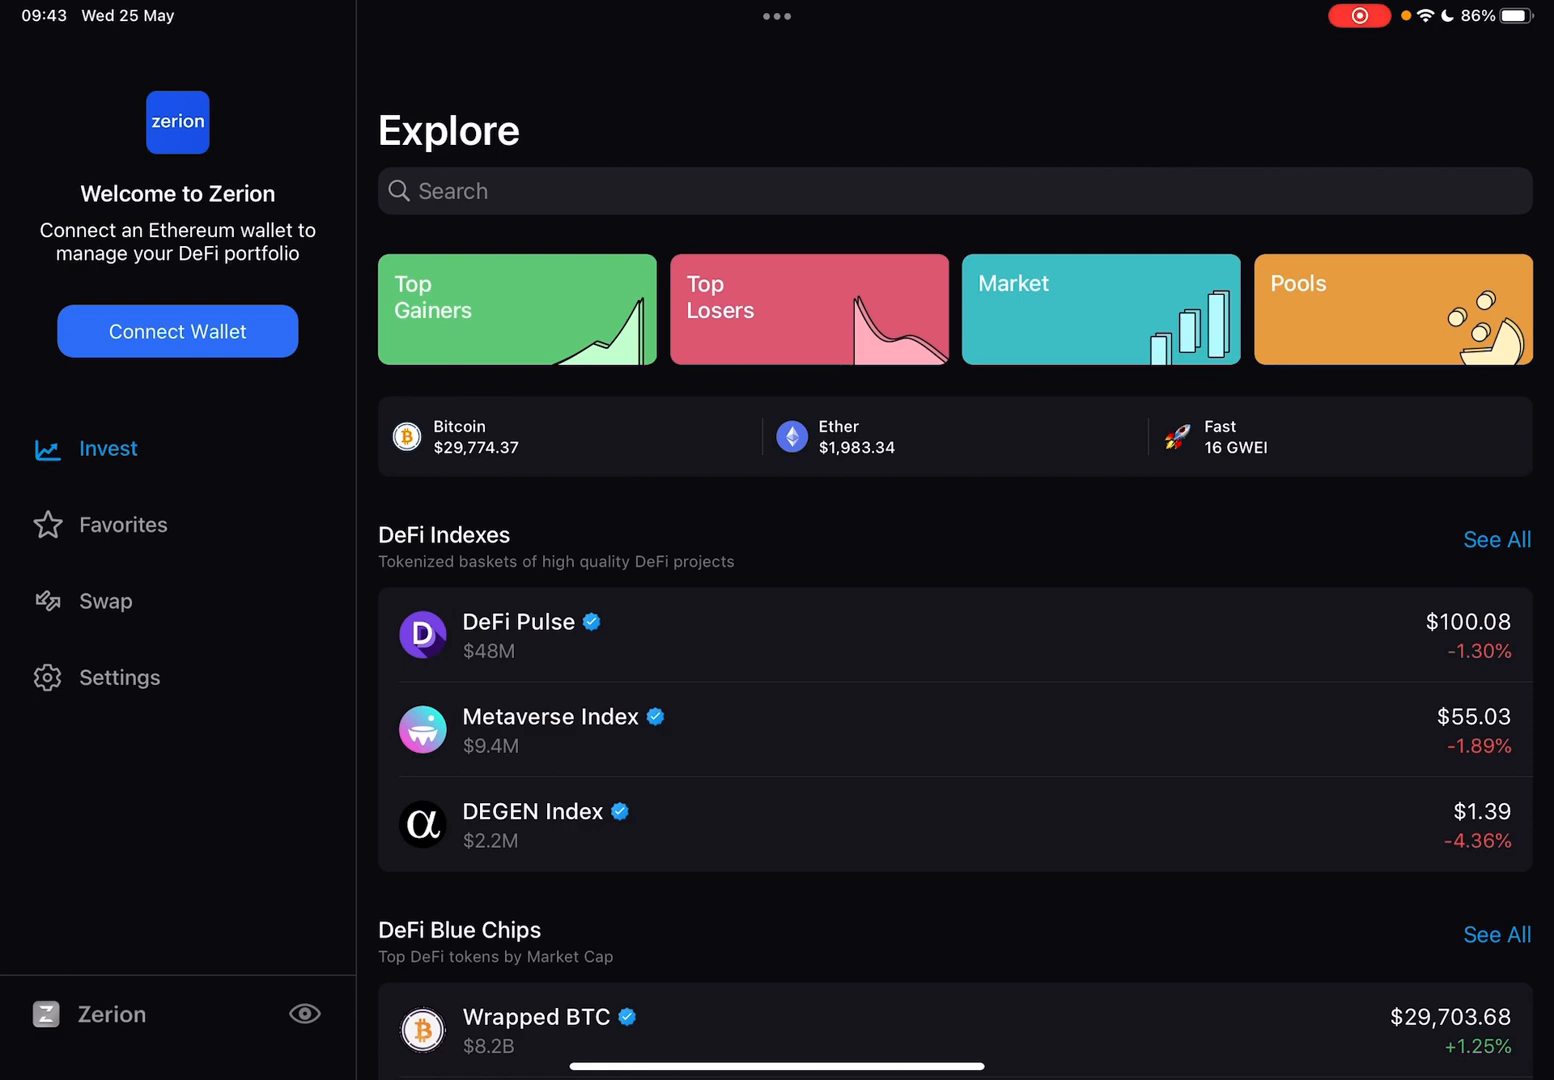
# Open Connect Wallet from the sidebar and choose WalletConnect to show a pairing QR code.
pyautogui.click(177, 331)
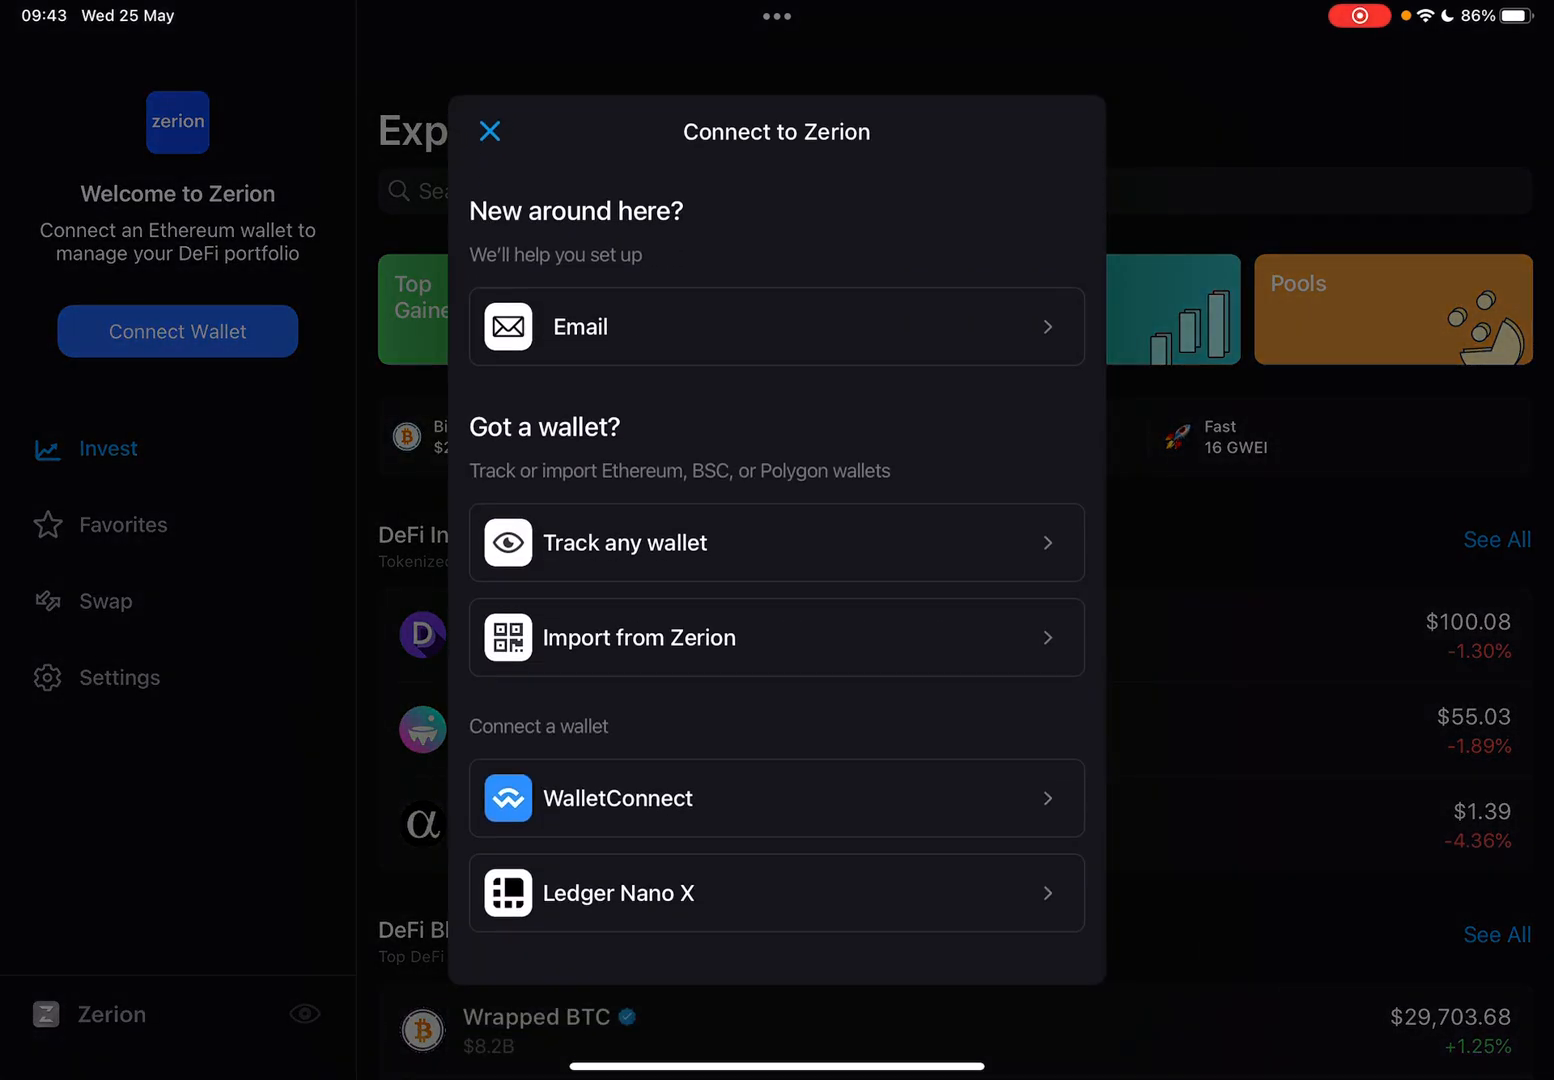
pyautogui.scroll(-3)
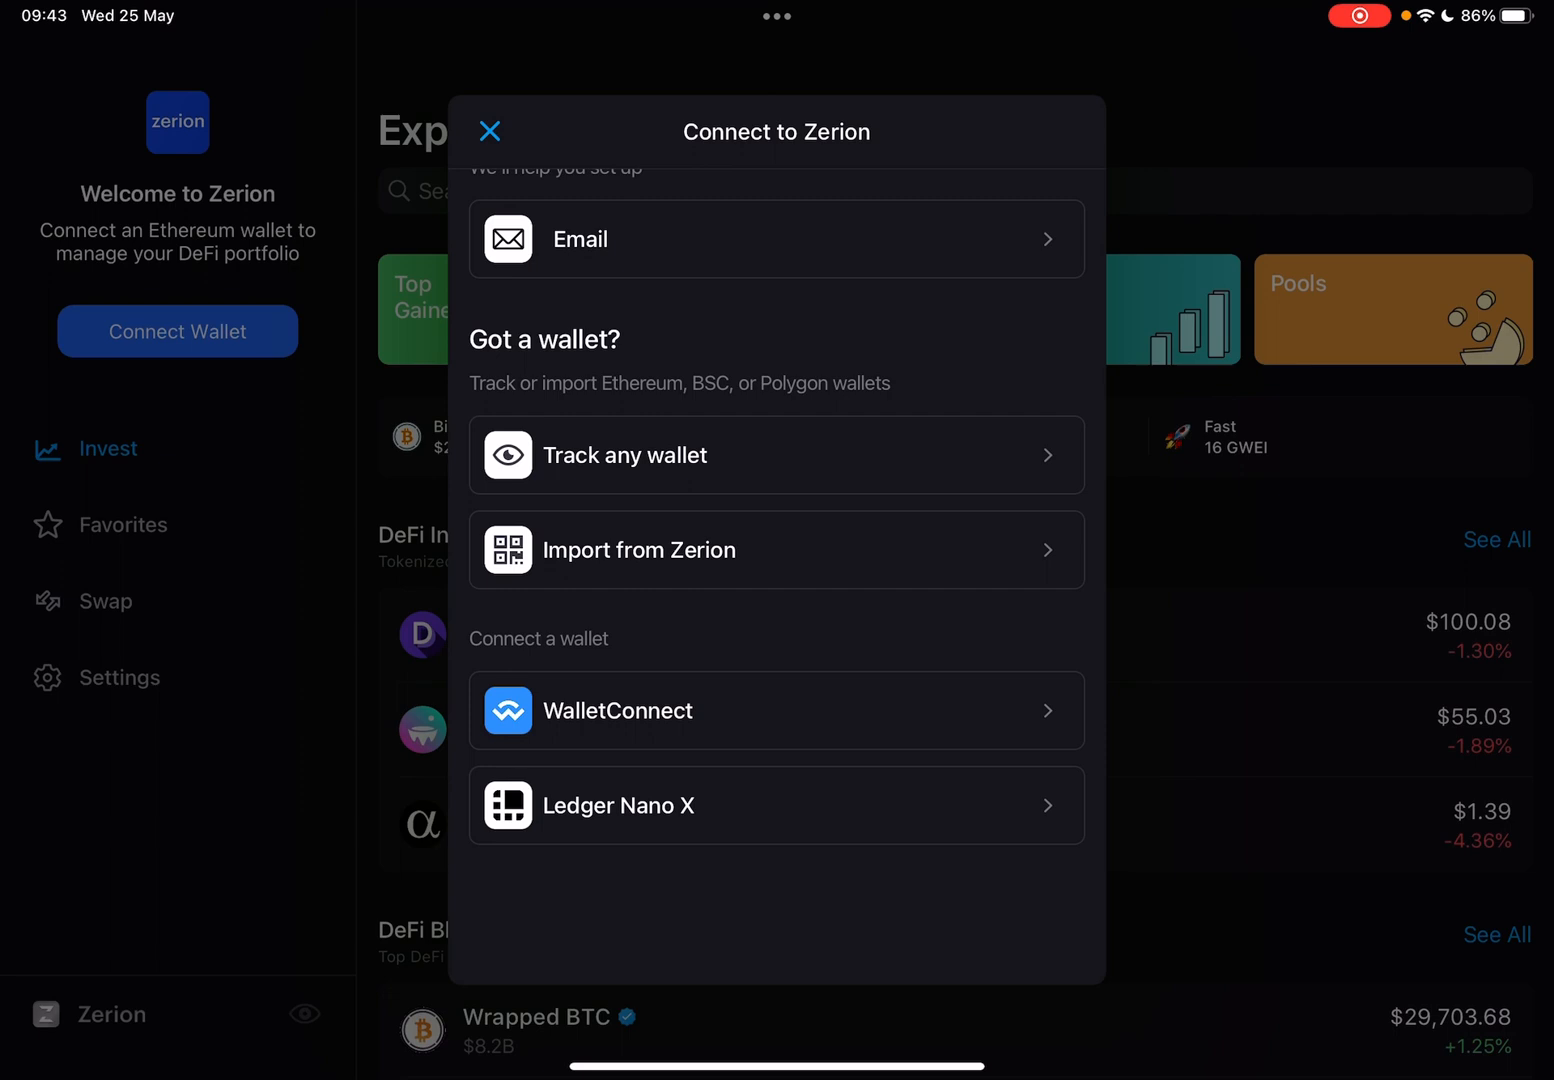
pyautogui.click(776, 710)
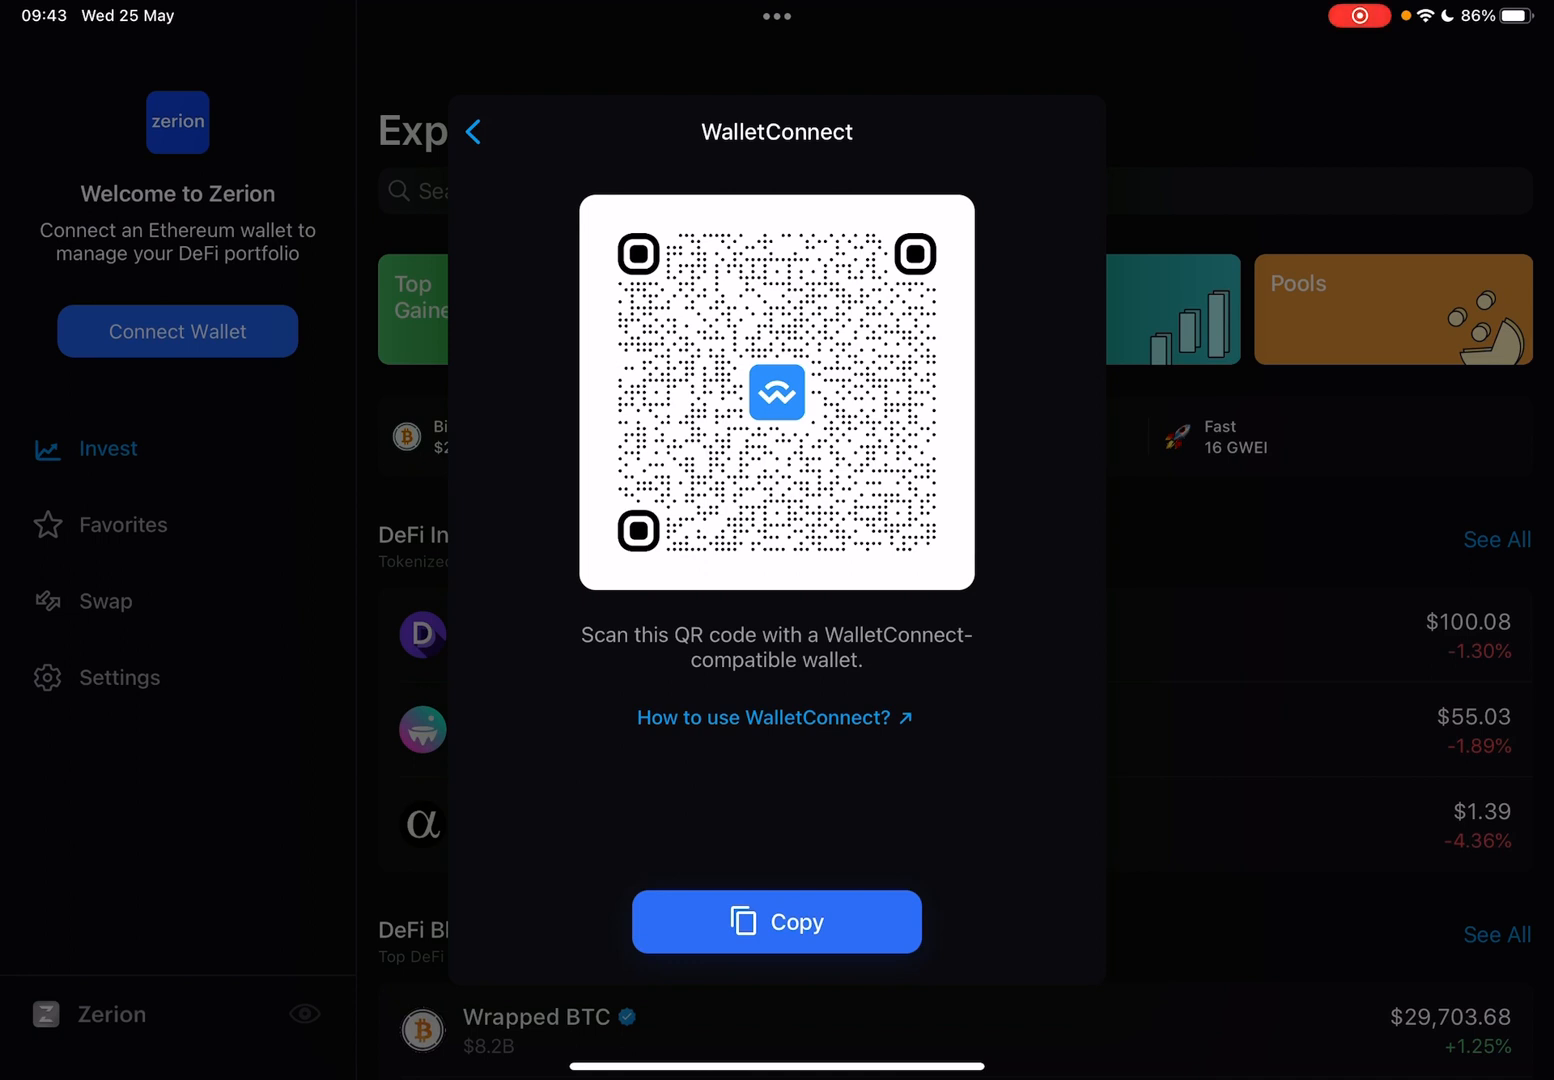
# Copy the WalletConnect pairing link from below the QR code.
pyautogui.click(776, 922)
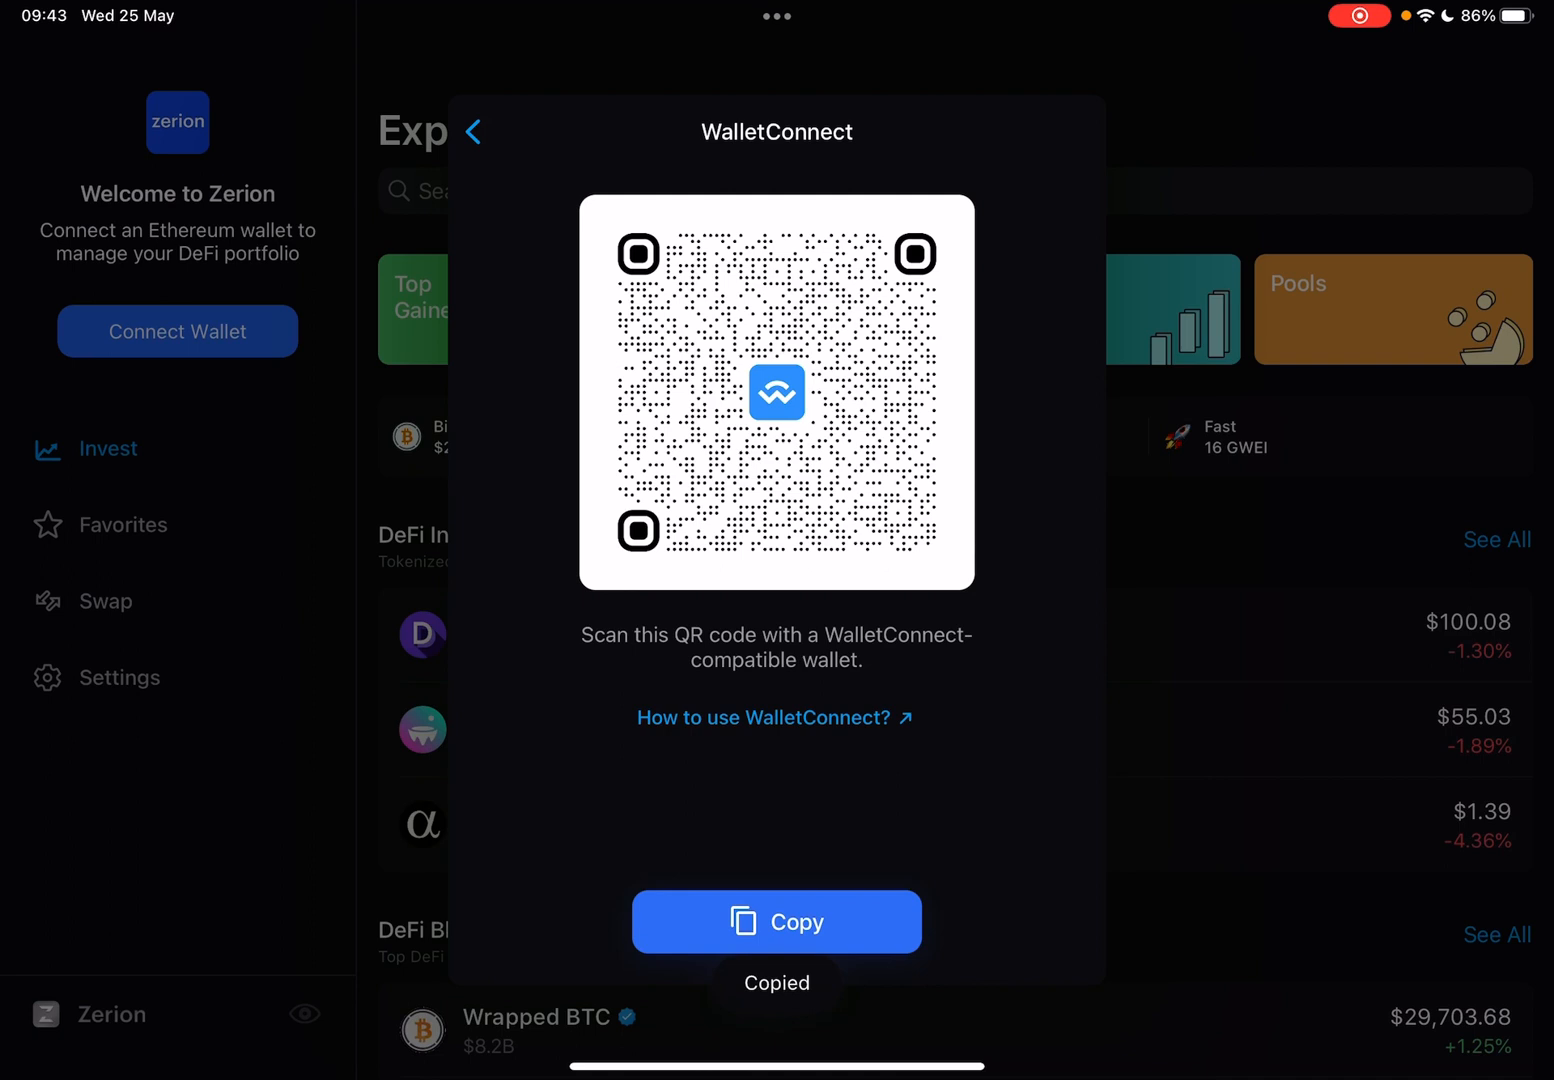